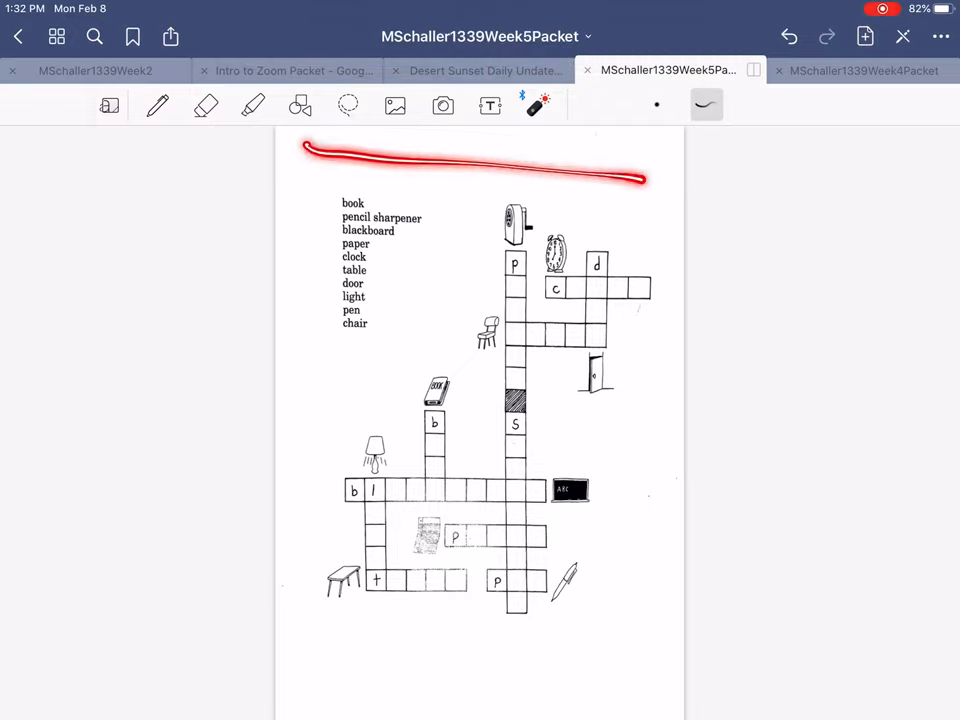
Step: Laser-mark across the top of the page and point out the crossword grid
{"action": "left_click_drag", "start_coordinate": [350, 160], "coordinate": [350, 640]}
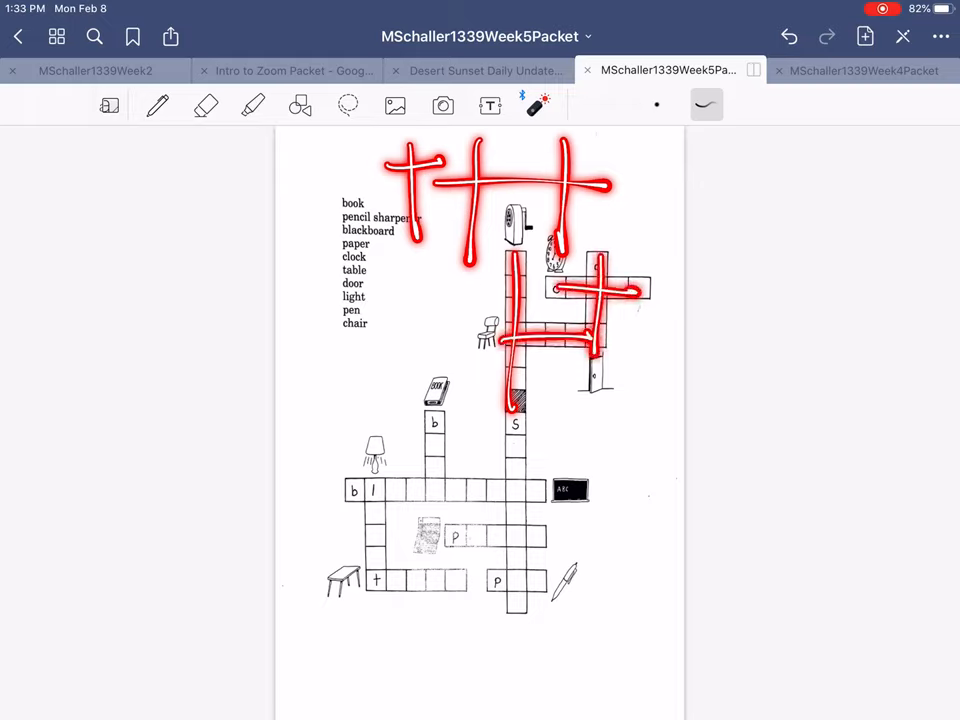
{"action": "left_click_drag", "start_coordinate": [410, 490], "coordinate": [560, 490]}
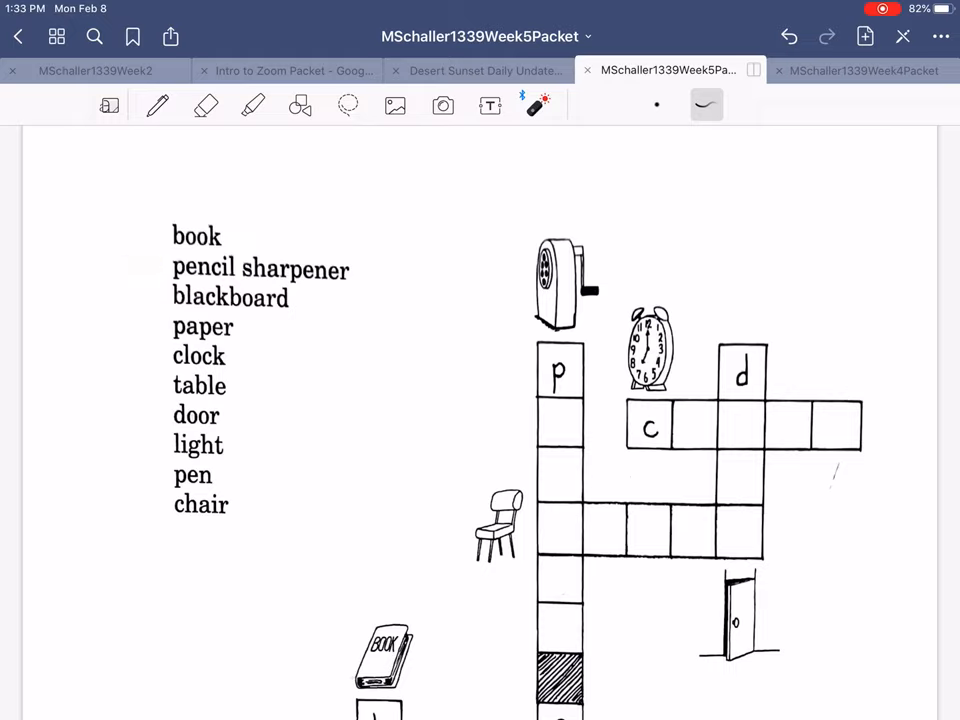
{"action": "left_click_drag", "start_coordinate": [100, 295], "coordinate": [150, 293]}
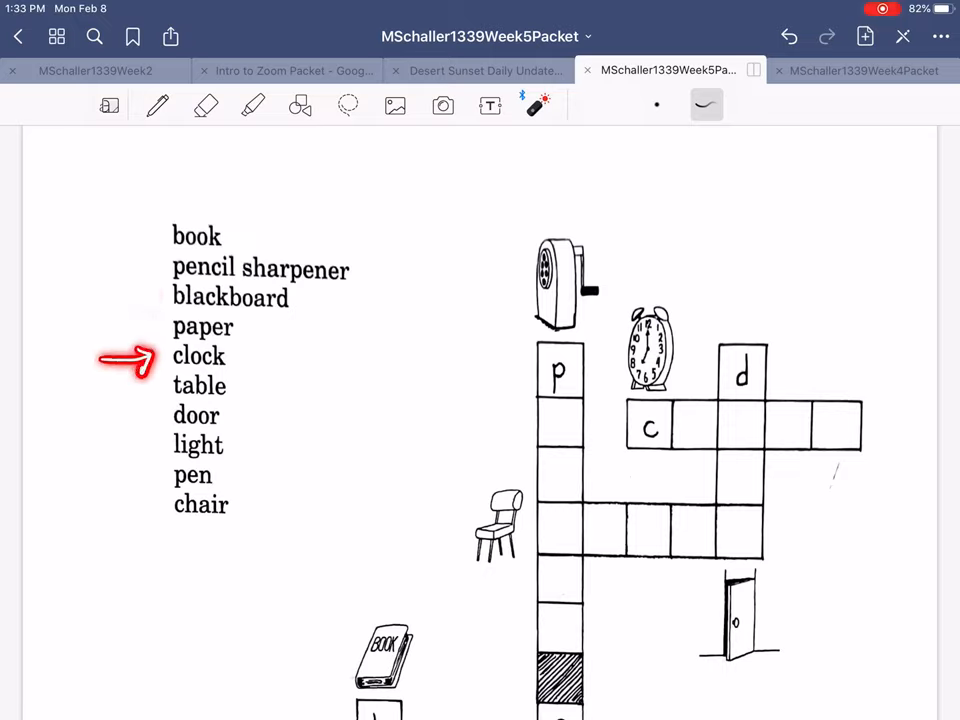
{"action": "left_click_drag", "start_coordinate": [127, 360], "coordinate": [127, 388]}
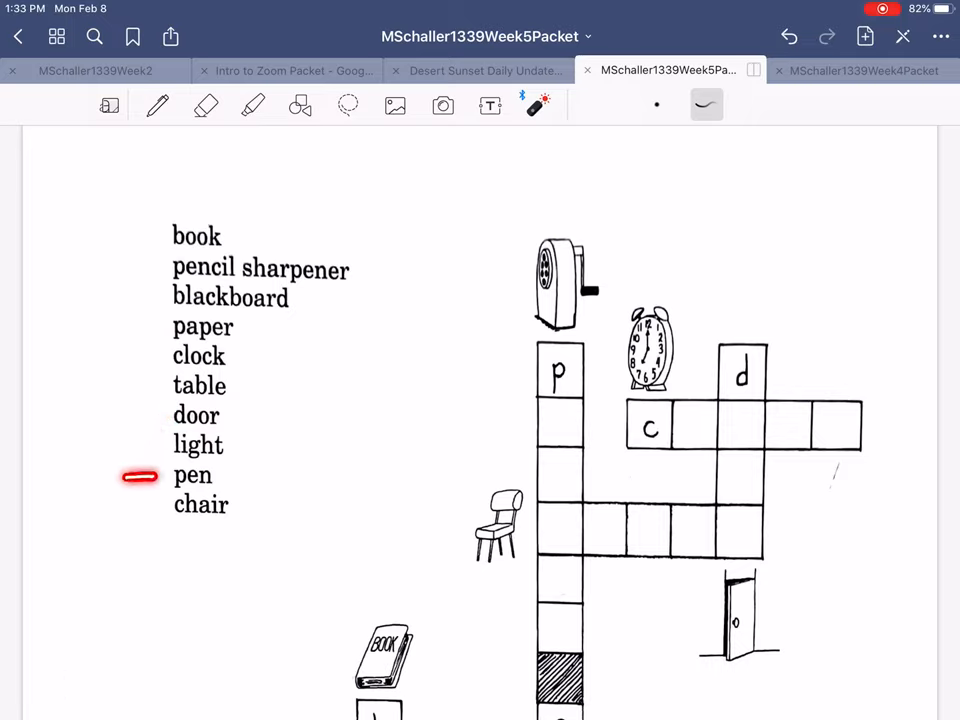
{"action": "left_click_drag", "start_coordinate": [140, 476], "coordinate": [140, 502]}
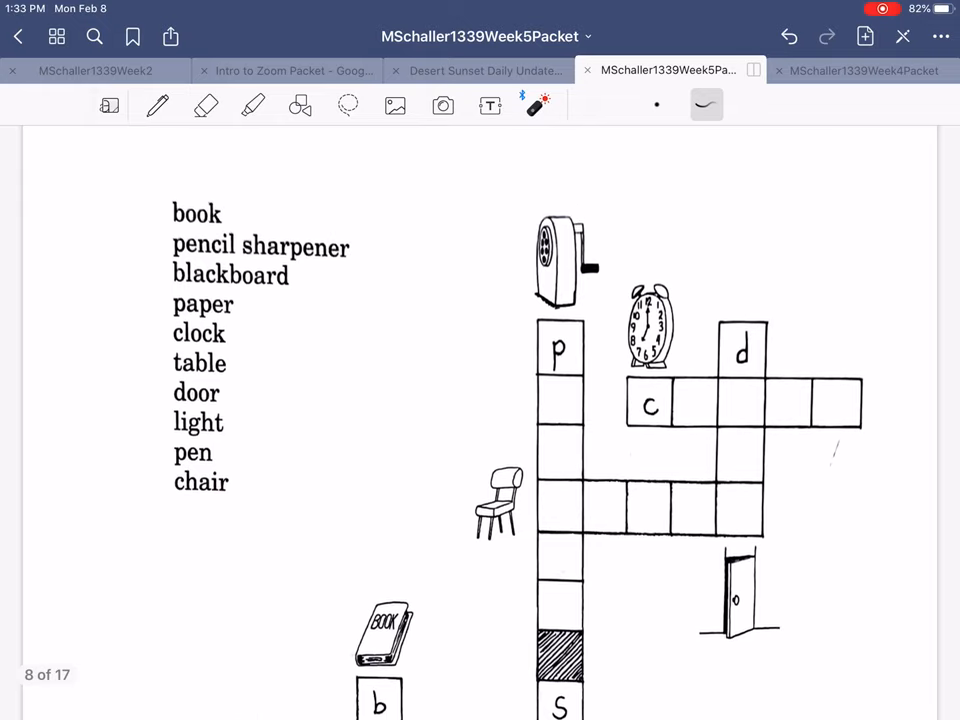
Step: Write 'ook' under the b in dark red ink, then strike 'book' off the list
{"action": "scroll", "scroll_direction": "down", "scroll_amount": 3}
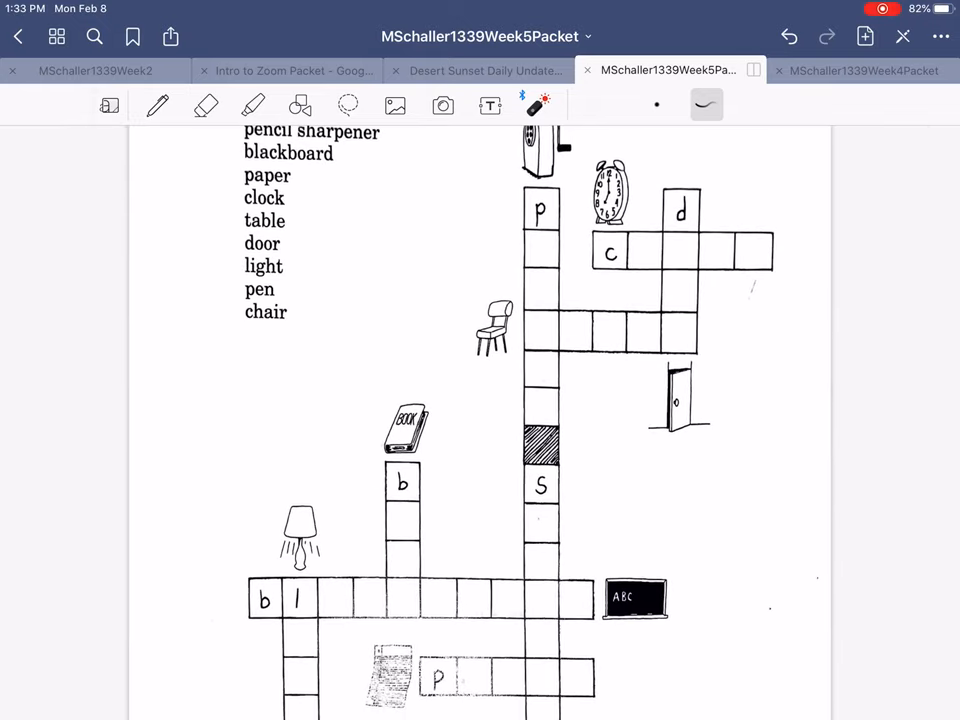
{"action": "left_click", "coordinate": [405, 425]}
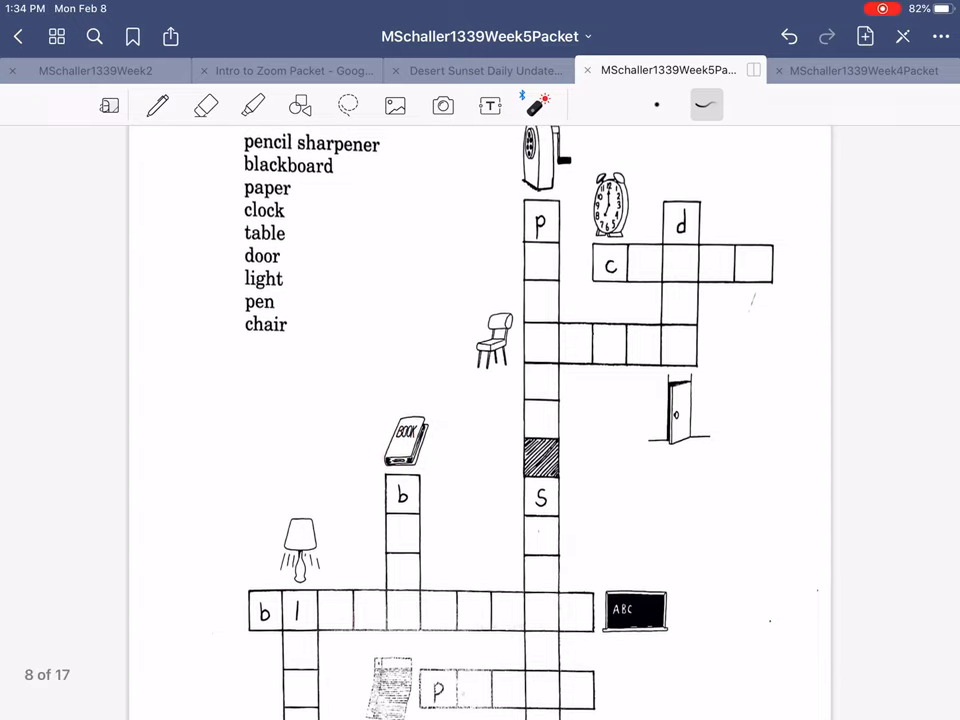
{"action": "scroll", "scroll_direction": "down", "scroll_amount": 3}
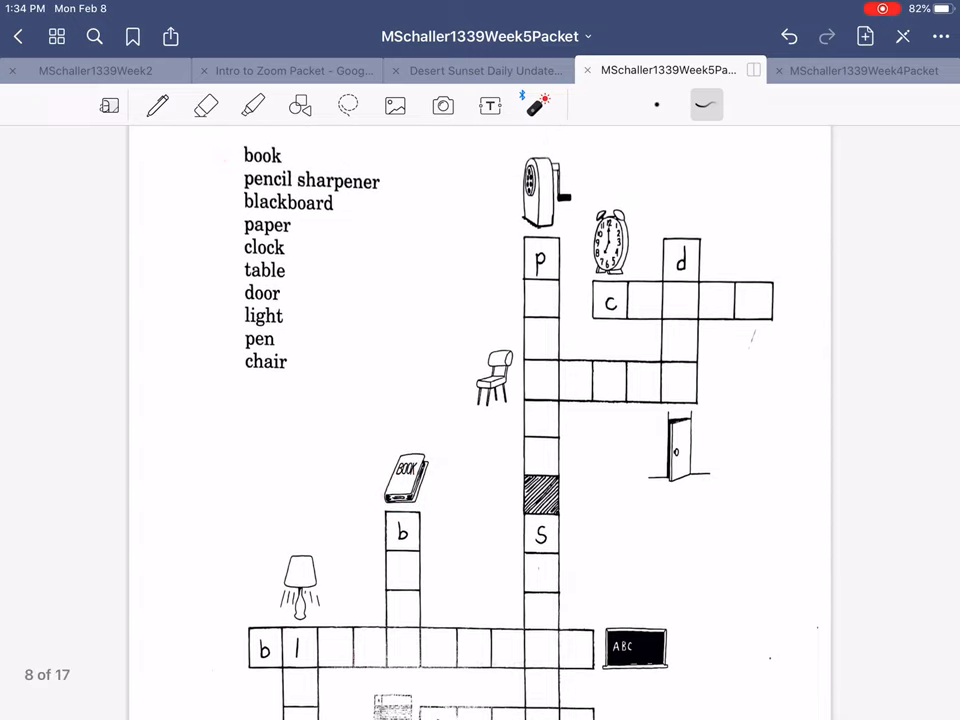
{"action": "left_click", "coordinate": [156, 105]}
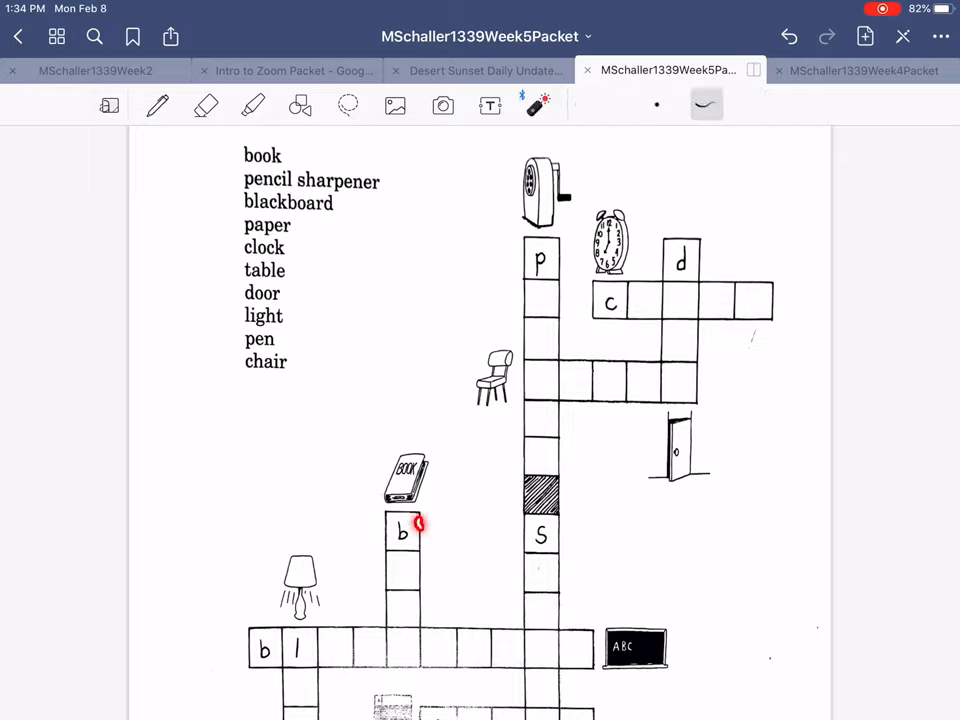
{"action": "left_click", "coordinate": [157, 105]}
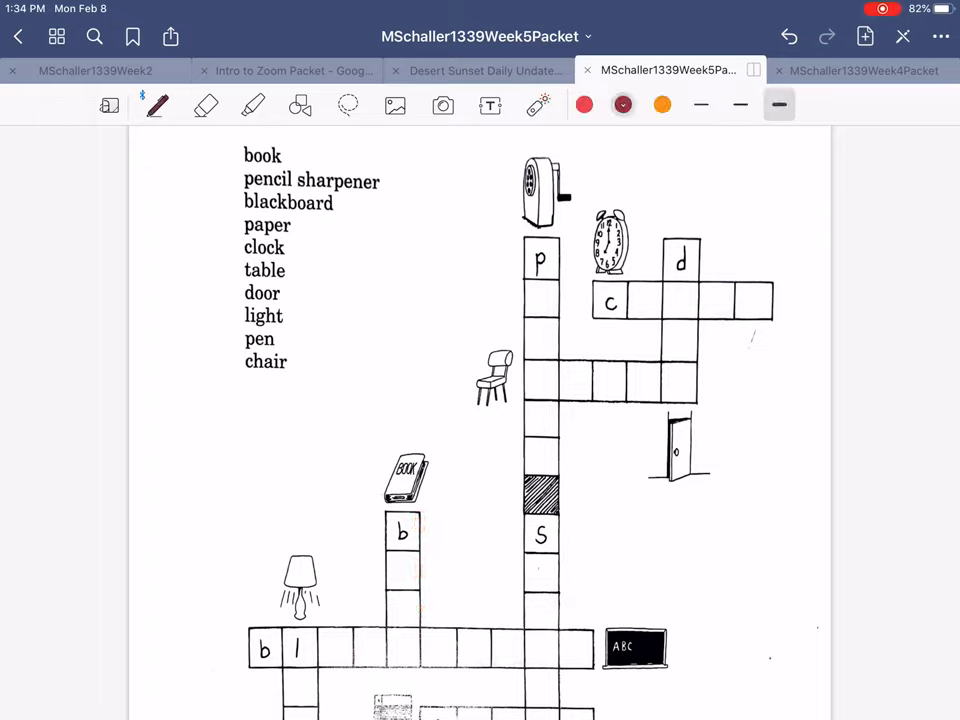
{"action": "type", "text": "oo"}
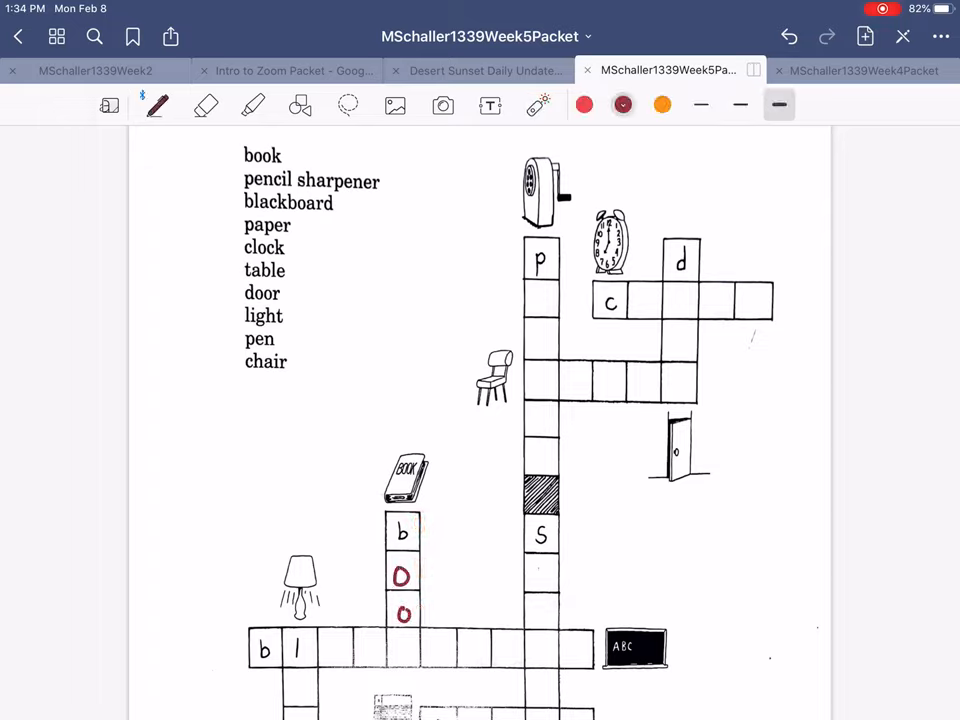
{"action": "type", "text": "k"}
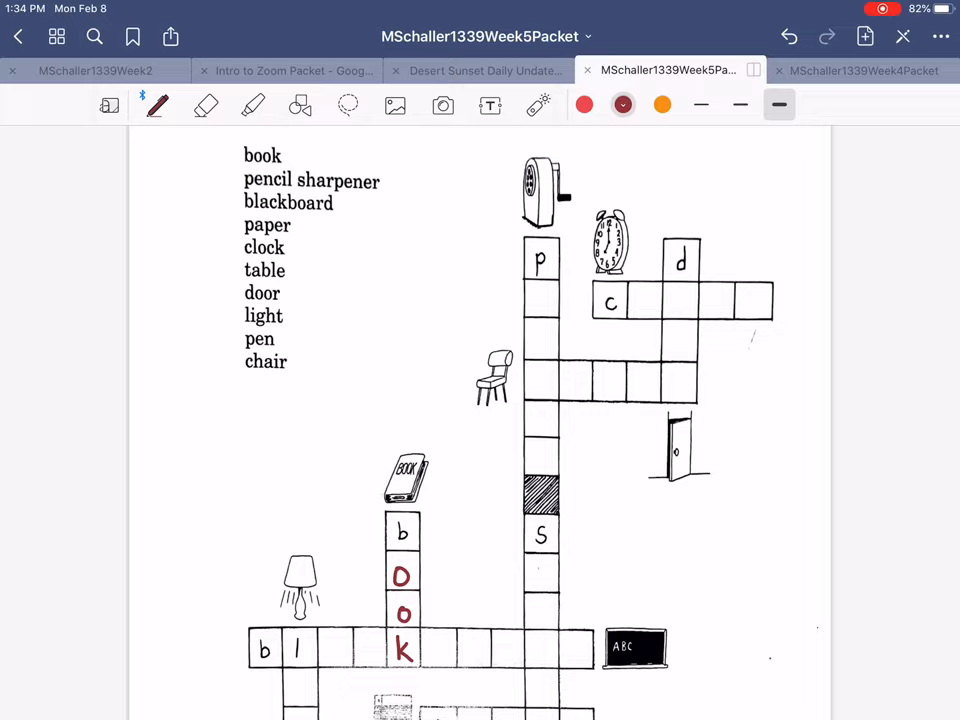
{"action": "left_click_drag", "start_coordinate": [240, 154], "coordinate": [296, 154]}
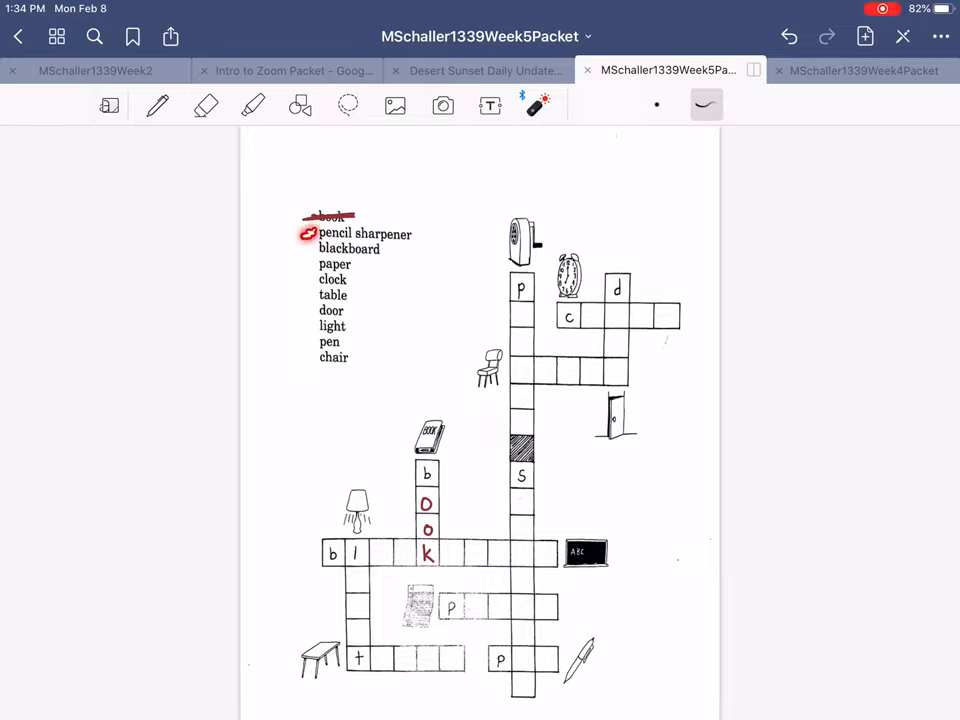
Step: Point out 'pencil sharpener' and its column, then write it in dark red under the p
{"action": "left_click_drag", "start_coordinate": [320, 248], "coordinate": [375, 248]}
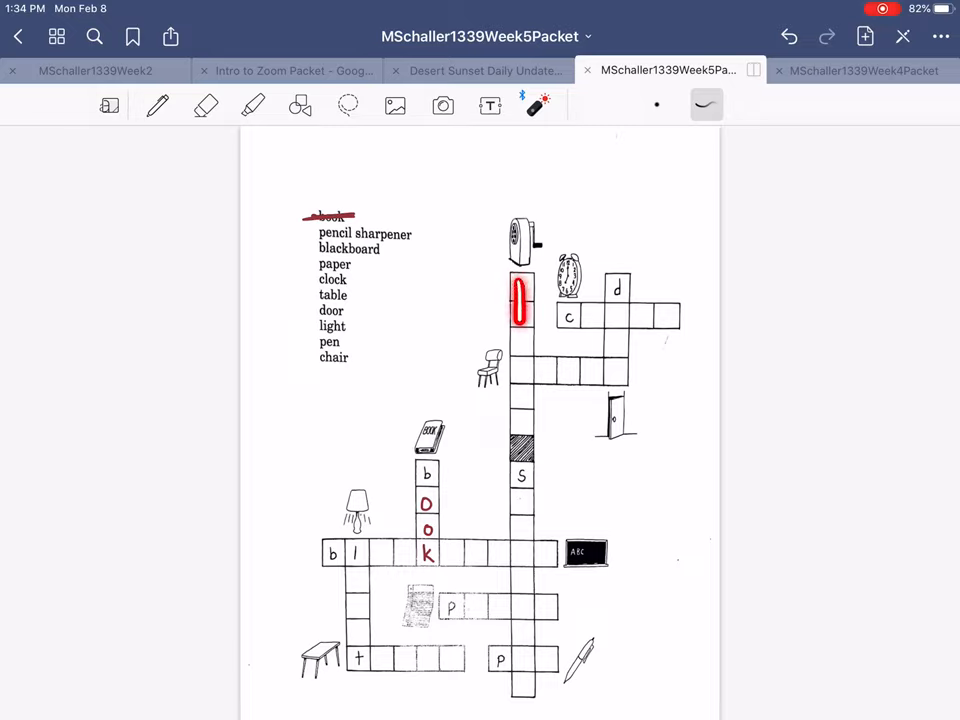
{"action": "left_click_drag", "start_coordinate": [520, 285], "coordinate": [520, 690]}
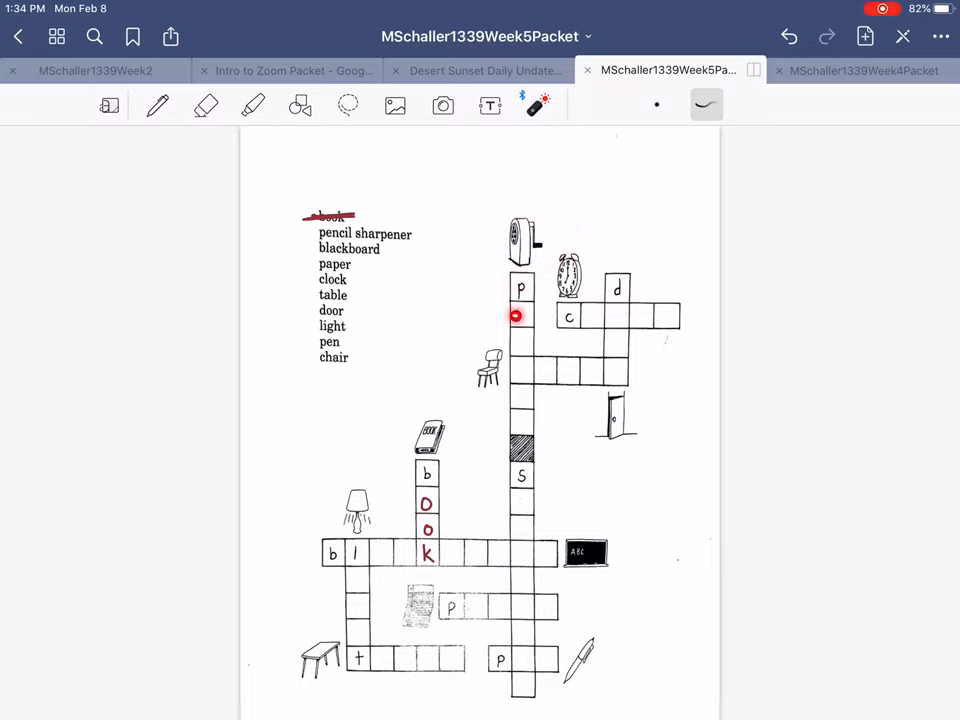
{"action": "left_click", "coordinate": [157, 105]}
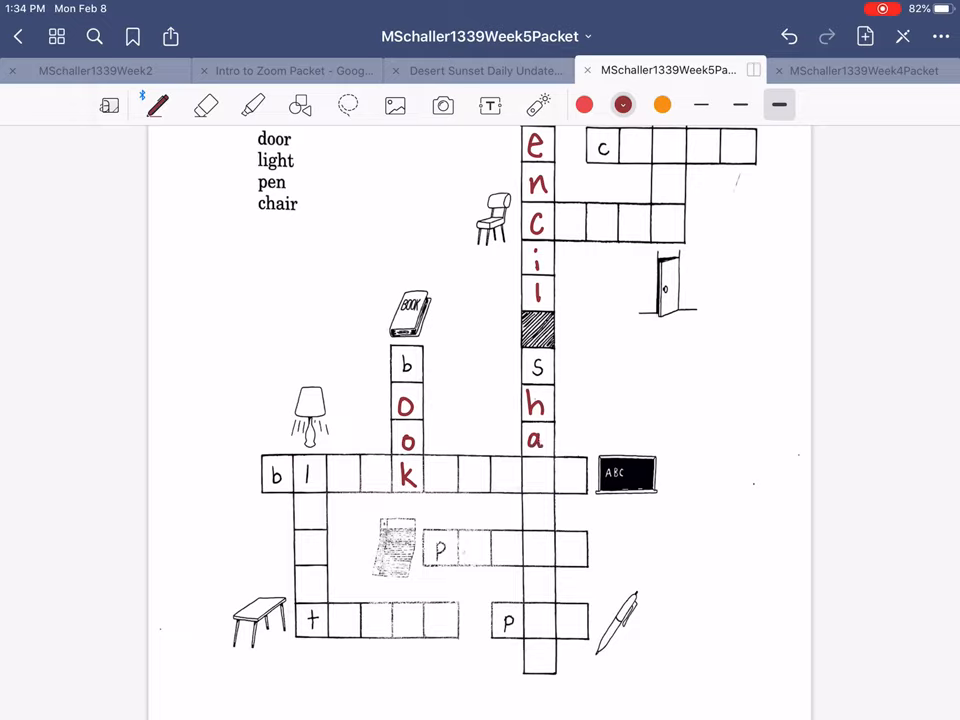
{"action": "type", "text": "rp"}
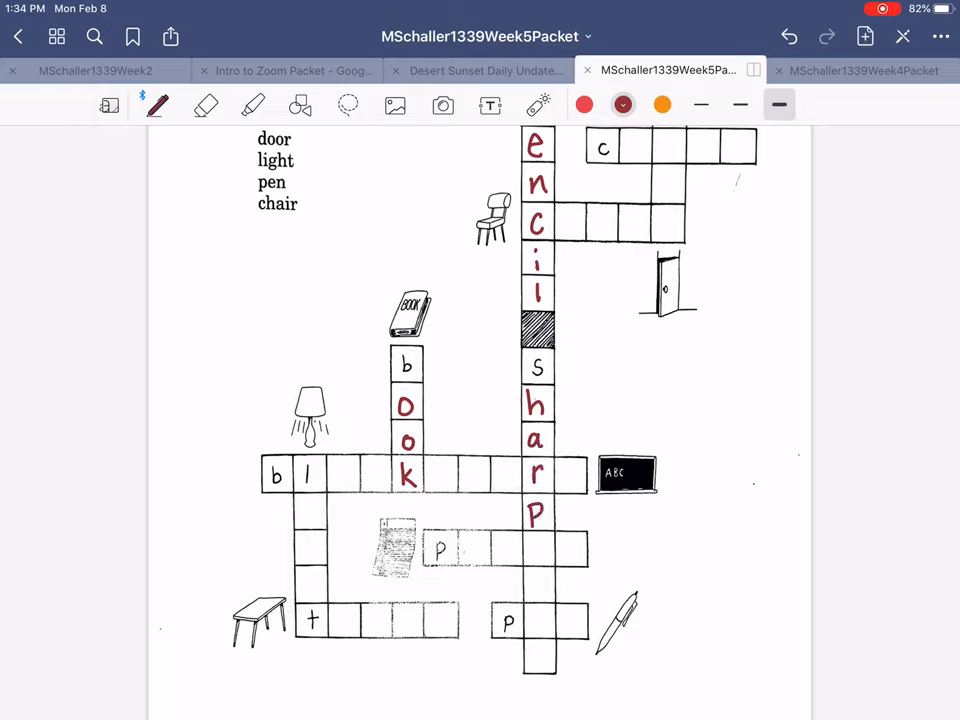
{"action": "type", "text": "en"}
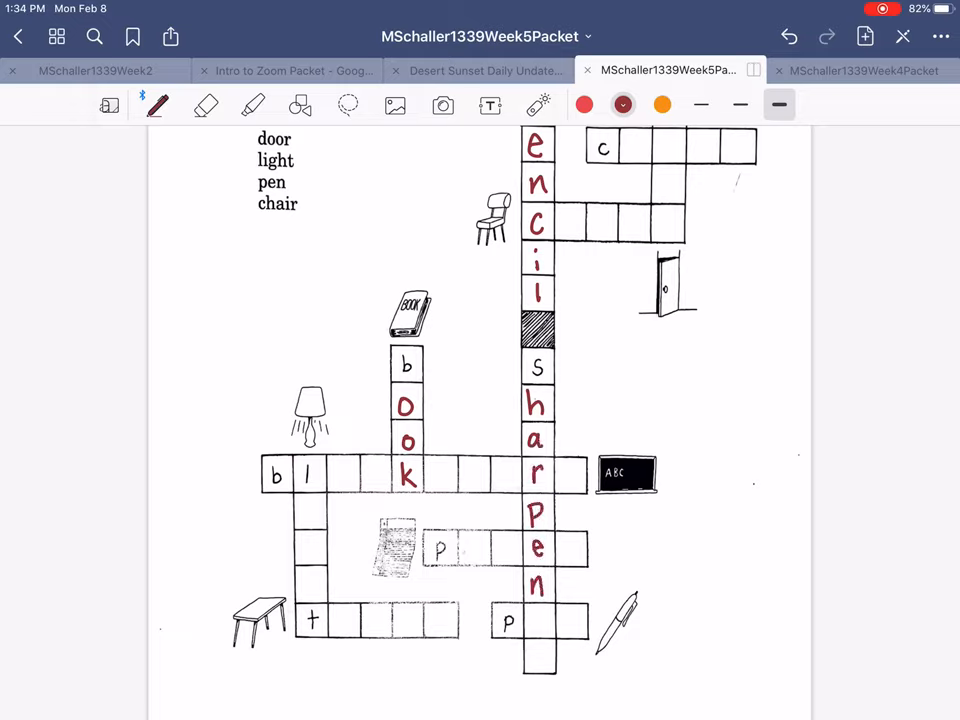
{"action": "type", "text": "er"}
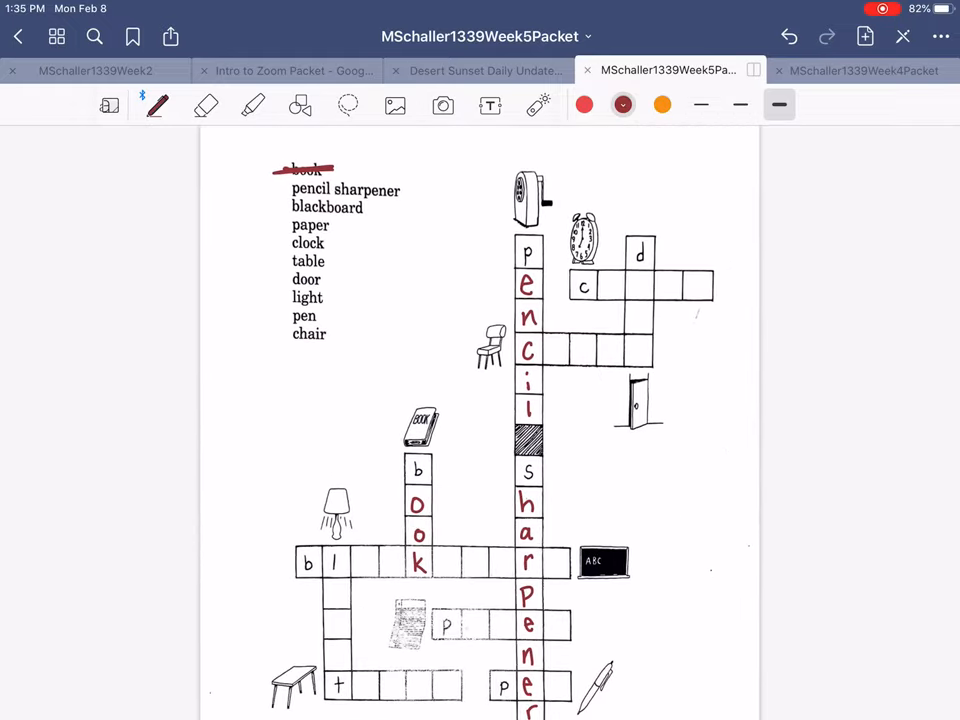
Step: Strike 'pencil sharpener' off the word list and return to dark red ink
{"action": "left_click_drag", "start_coordinate": [290, 190], "coordinate": [400, 190]}
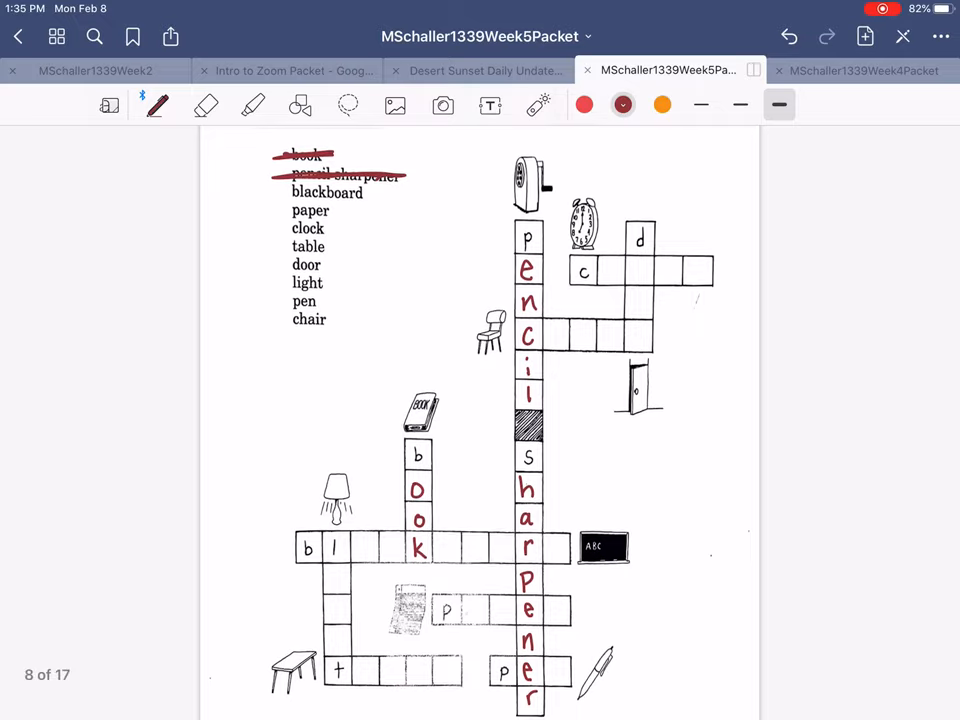
{"action": "scroll", "scroll_direction": "down", "scroll_amount": 3}
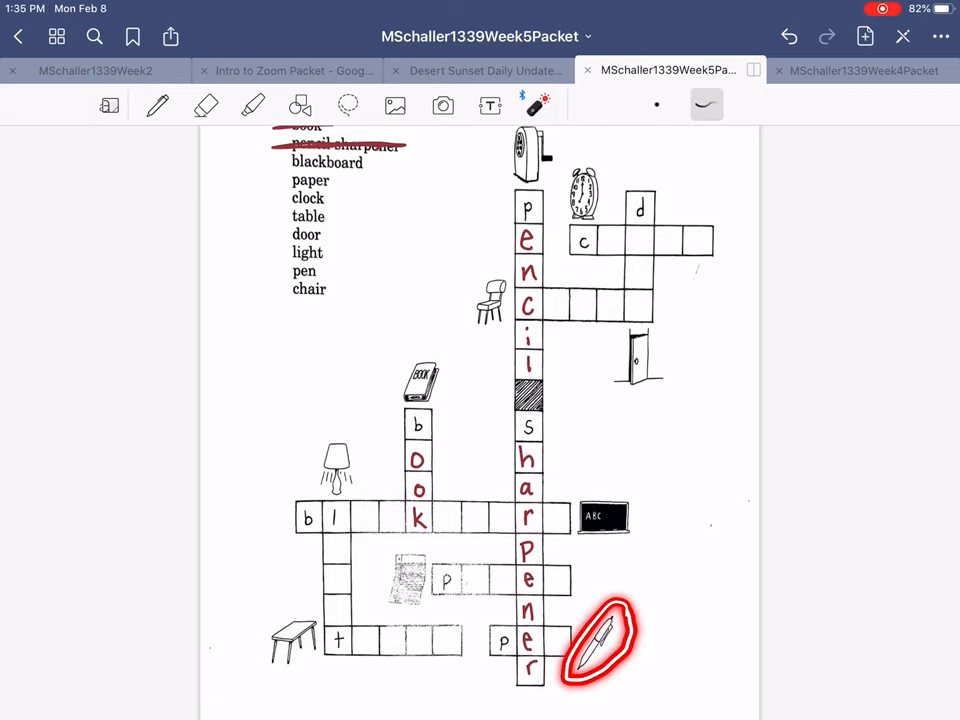
{"action": "left_click", "coordinate": [156, 105]}
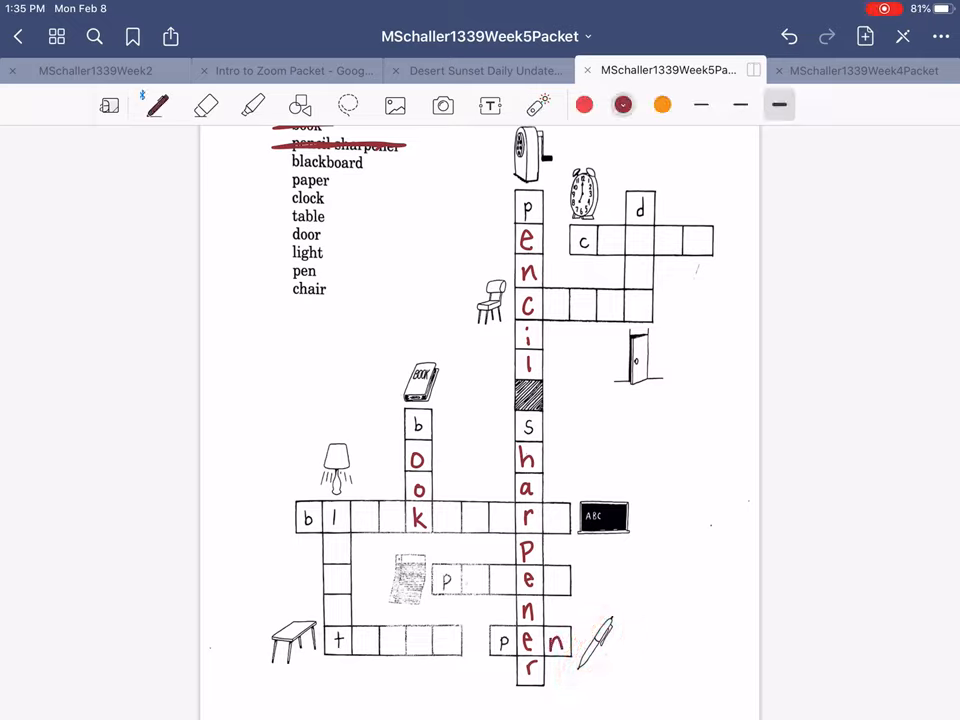
Step: Cross 'pen' off the word list and point at the table picture
{"action": "left_click_drag", "start_coordinate": [290, 271], "coordinate": [327, 271]}
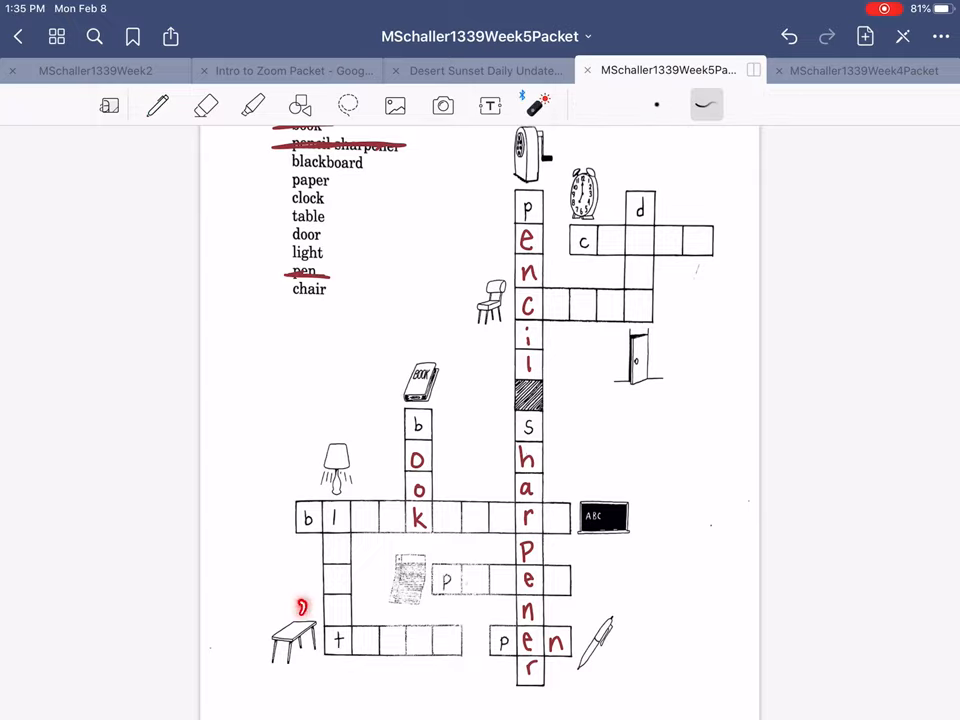
{"action": "left_click_drag", "start_coordinate": [300, 610], "coordinate": [290, 650]}
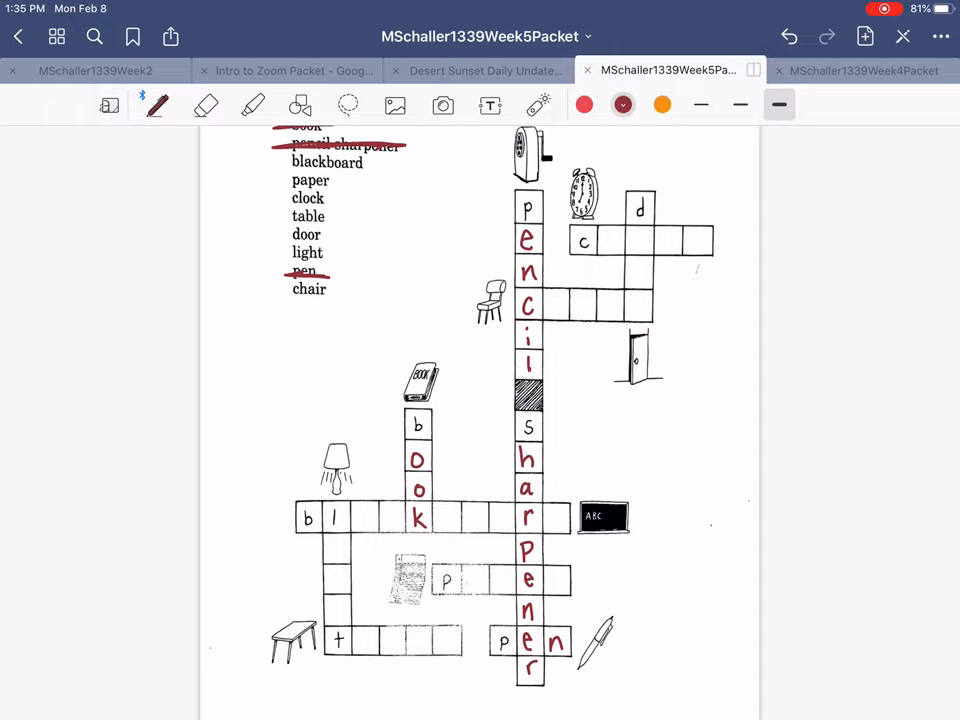
{"action": "scroll", "scroll_direction": "down", "scroll_amount": 3}
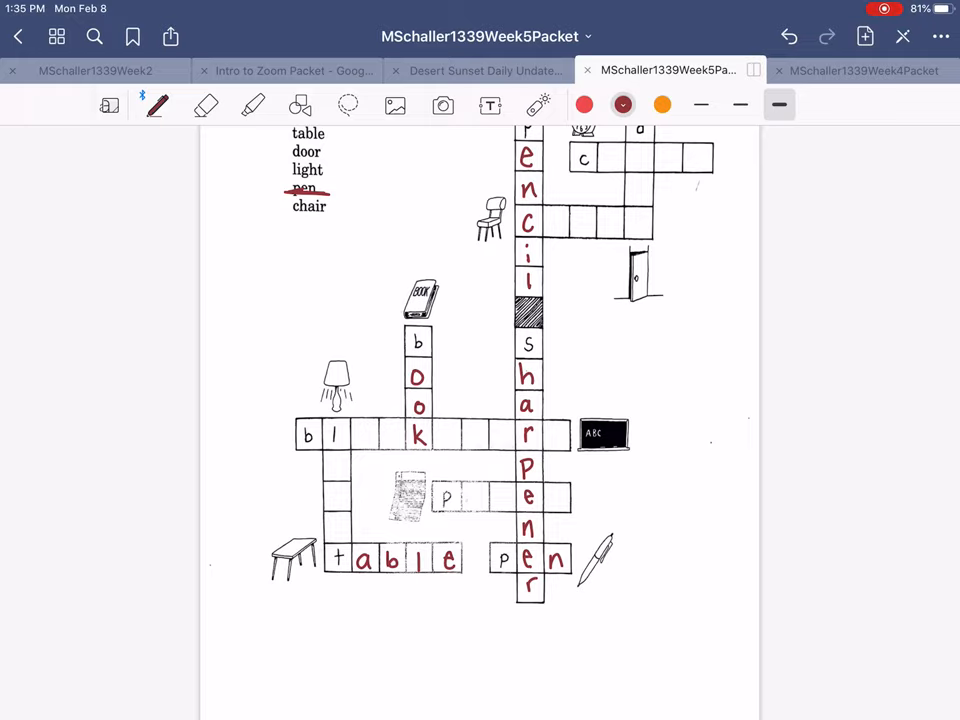
Step: Scroll down the page to the crossword's 'table' entry
{"action": "scroll", "scroll_direction": "down", "scroll_amount": 3}
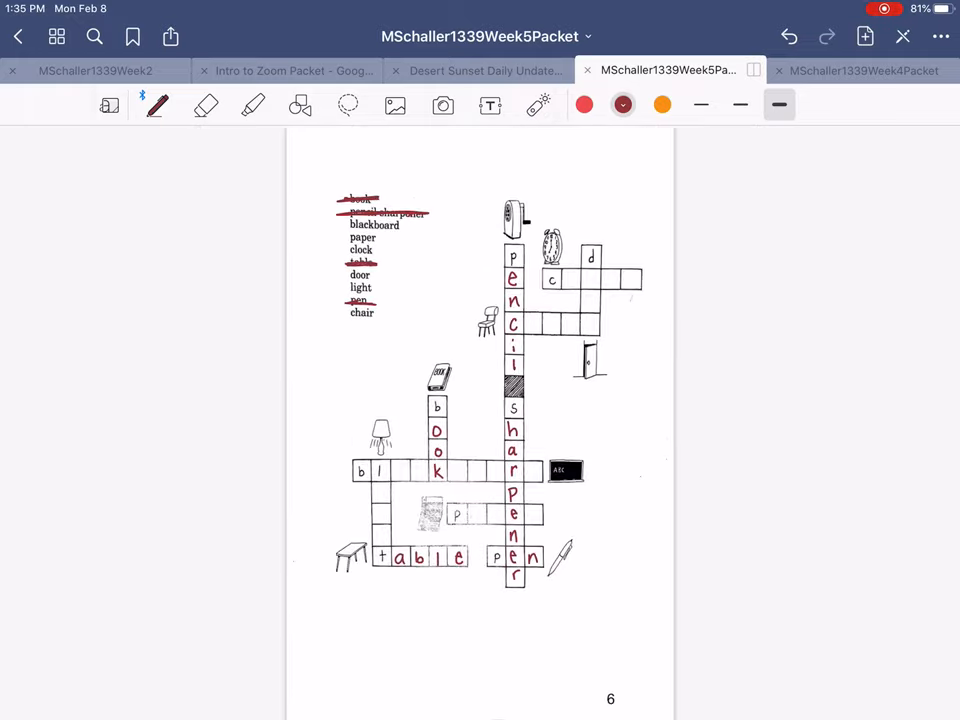
Step: Switch to the laser pointer and scroll through the packet toward the Alphabet page
{"action": "left_click", "coordinate": [538, 105]}
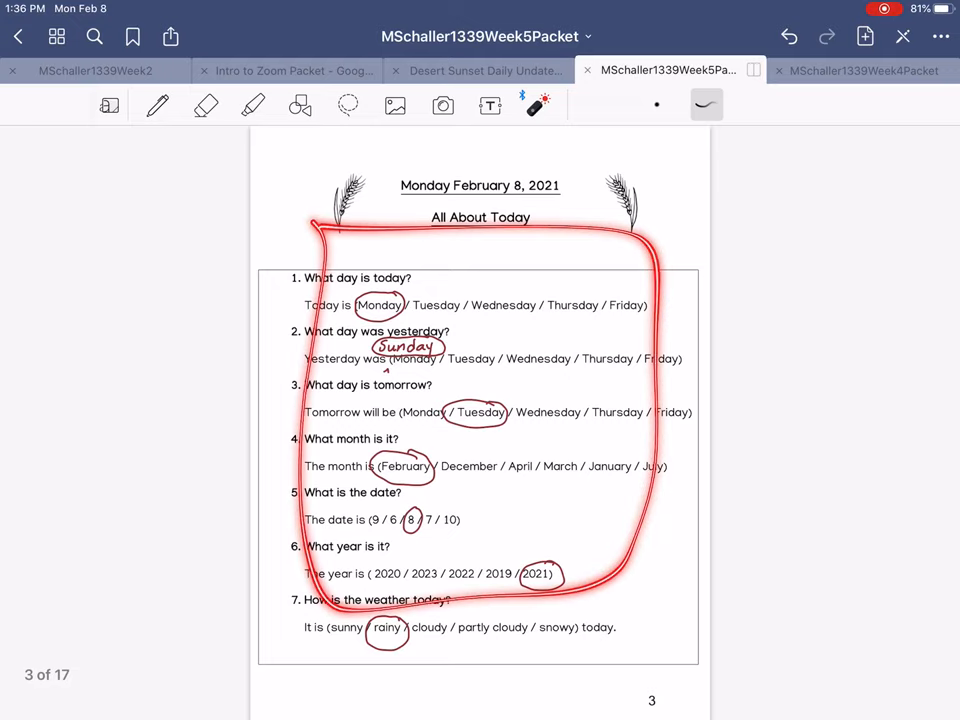
{"action": "scroll", "scroll_direction": "down", "scroll_amount": 3}
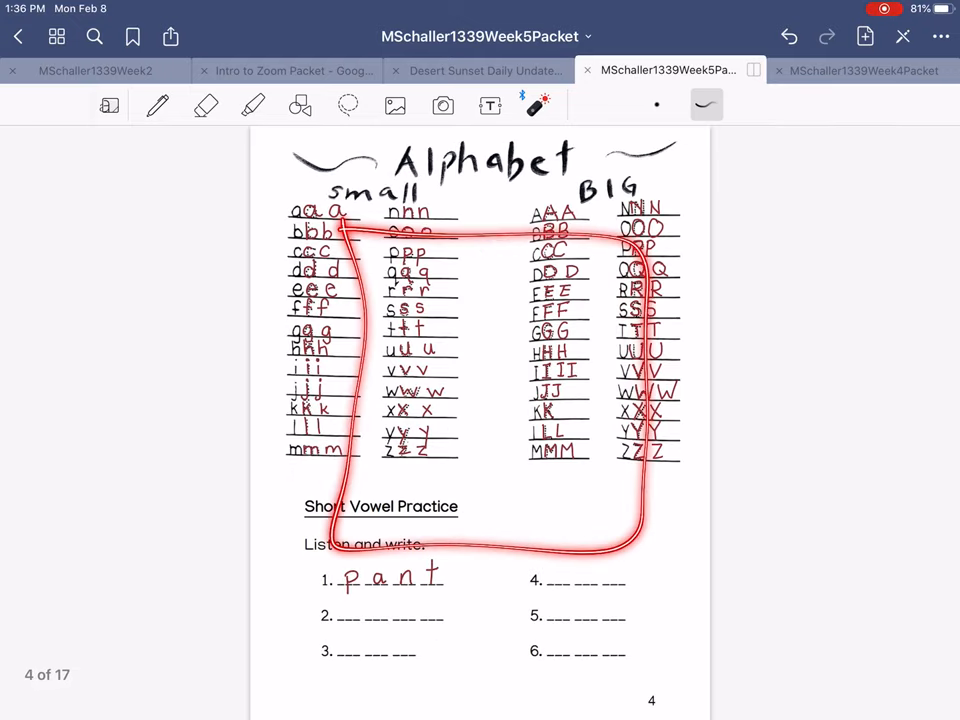